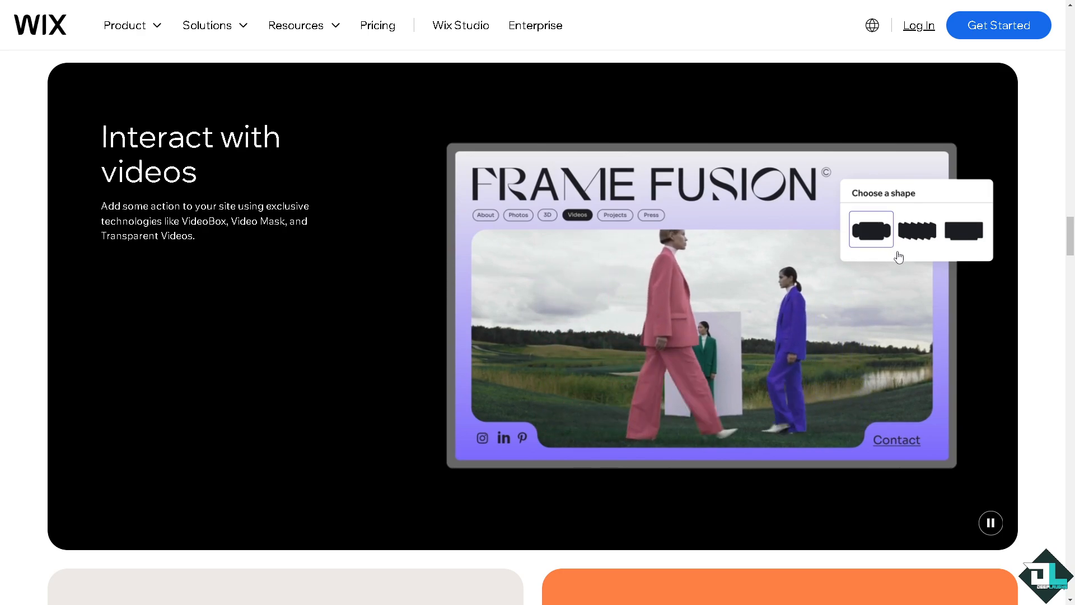
# Click around the Log In form, then follow the Sign Up link to the account-creation form.
pyautogui.click(916, 230)
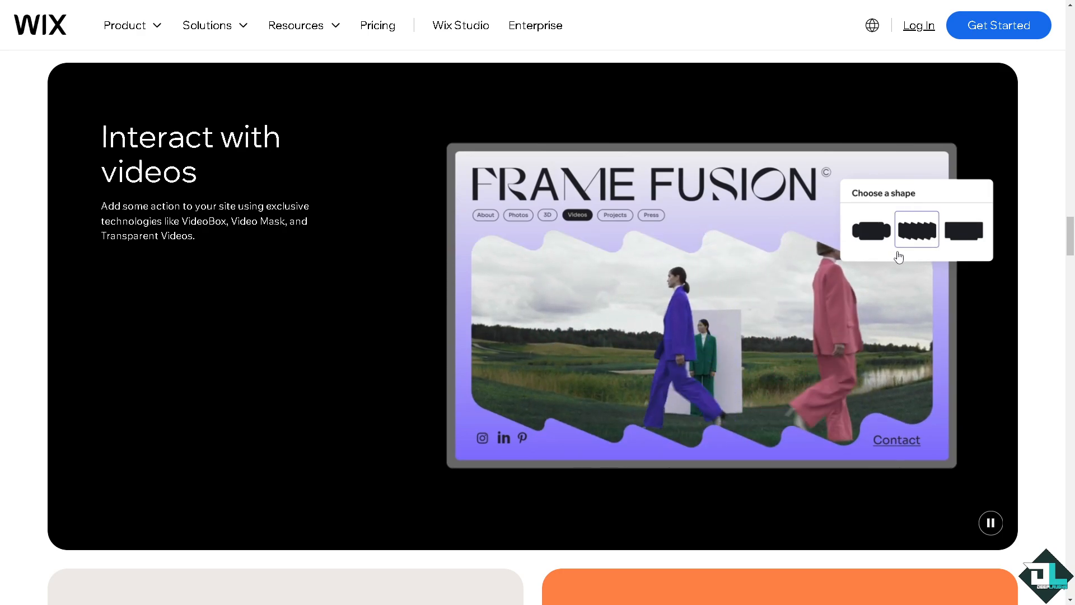
pyautogui.click(964, 230)
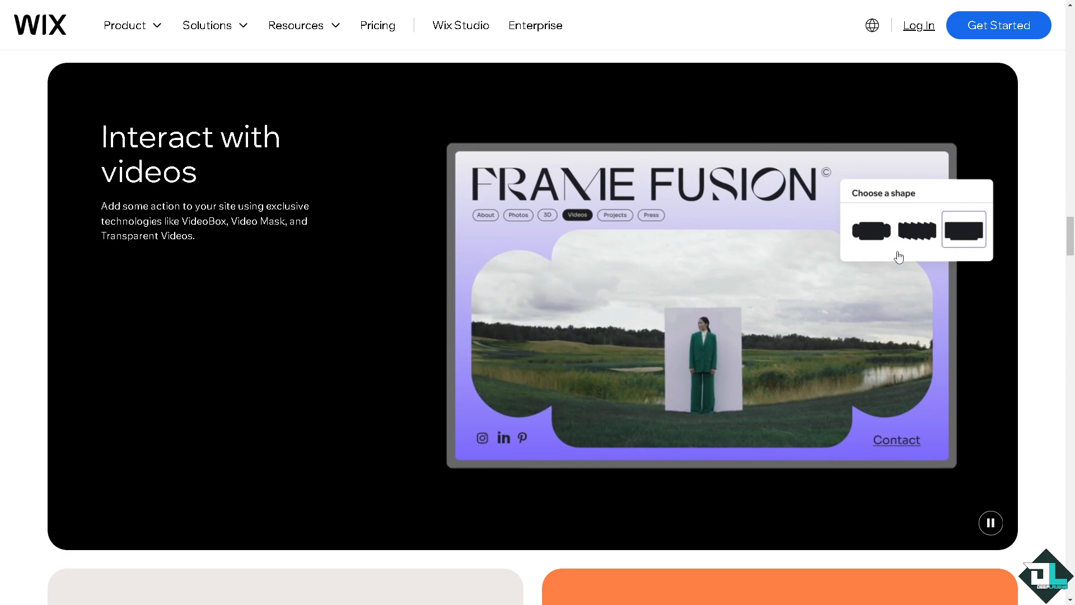
pyautogui.click(870, 229)
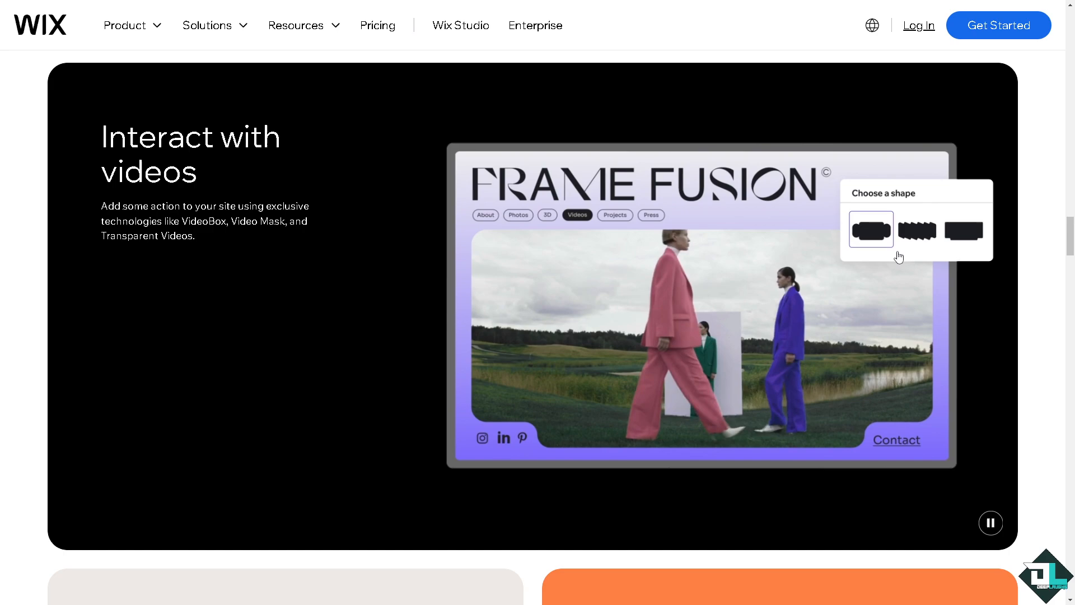
pyautogui.click(917, 229)
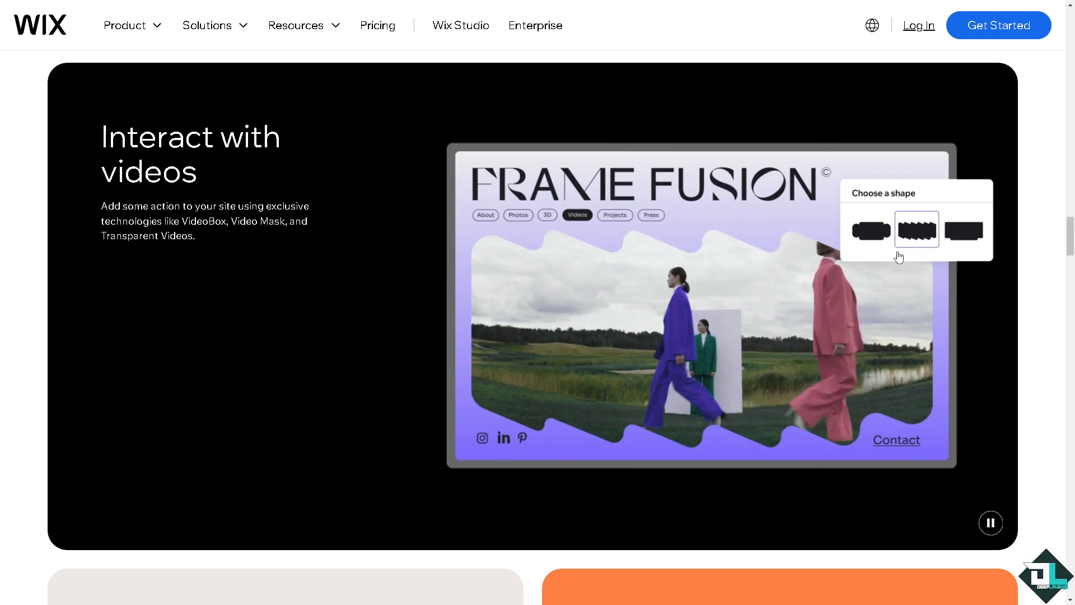
pyautogui.click(963, 229)
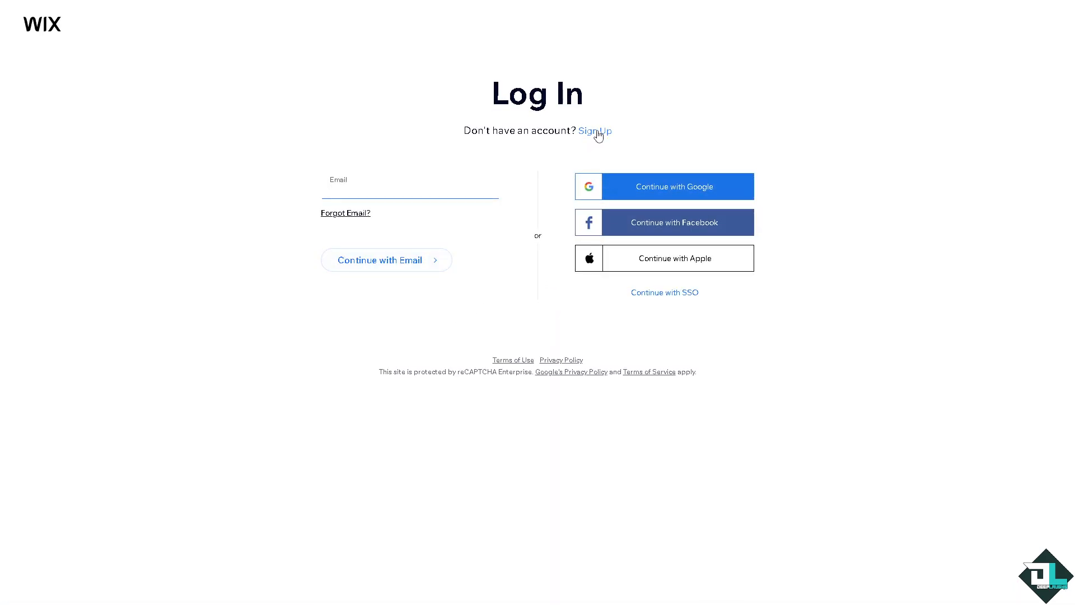
pyautogui.click(595, 131)
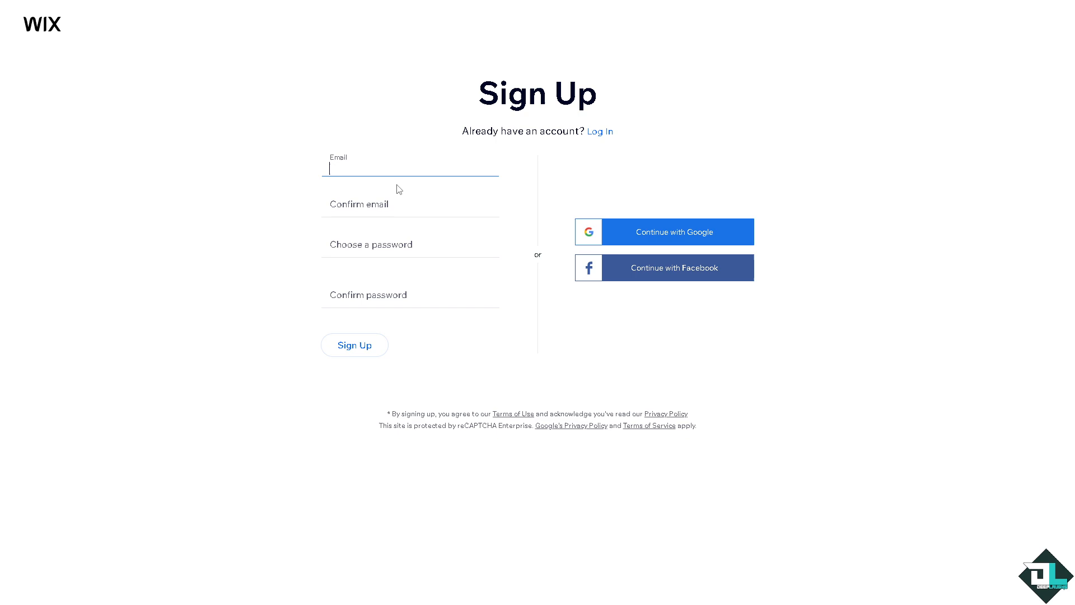
pyautogui.moveTo(612, 236)
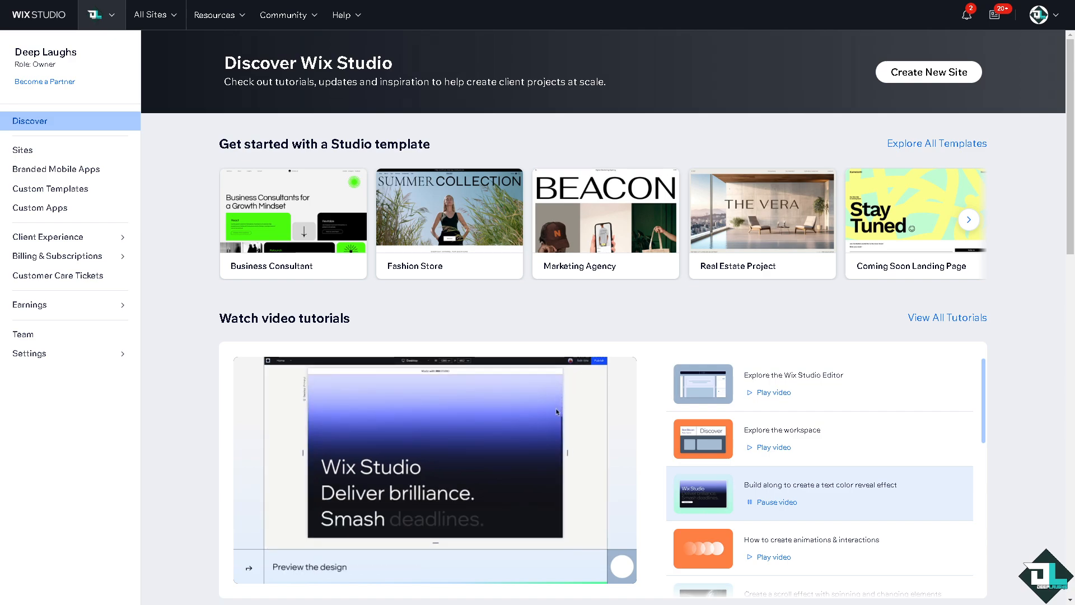
pyautogui.moveTo(44, 175)
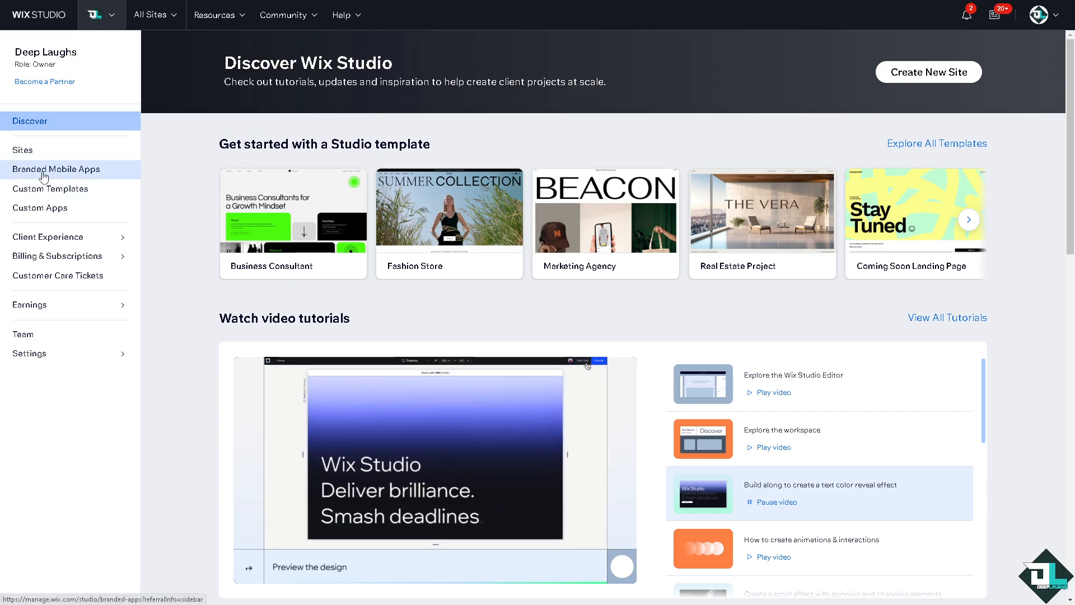
pyautogui.click(23, 150)
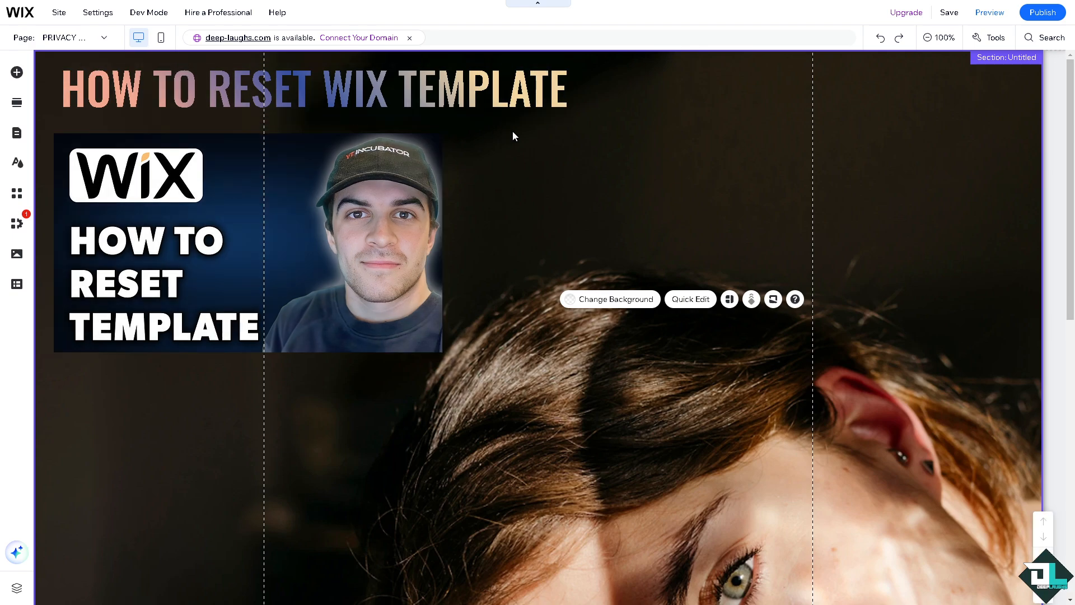
pyautogui.moveTo(452, 247)
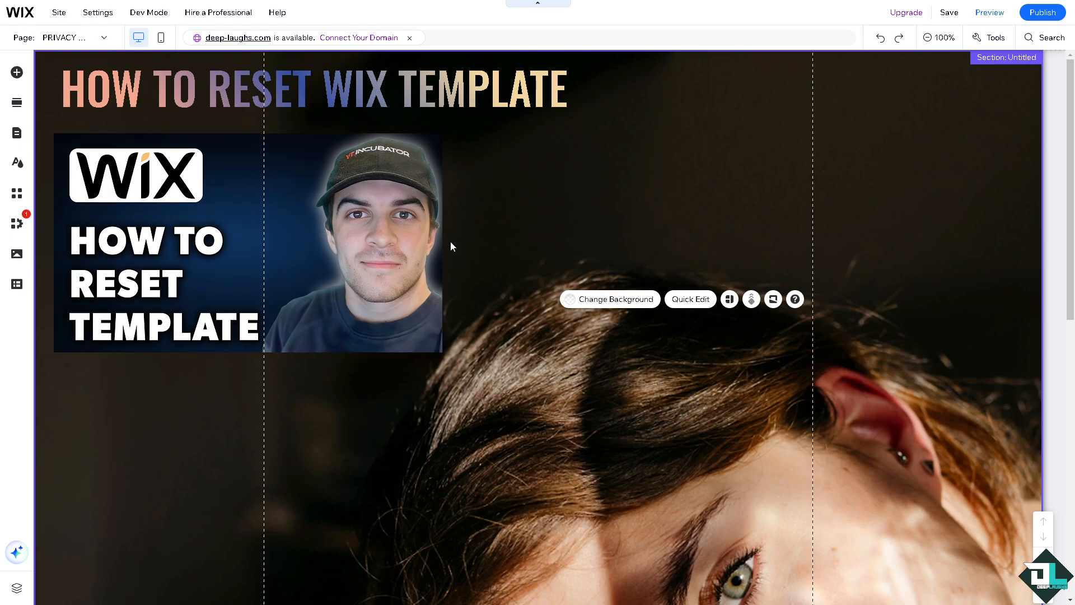
pyautogui.moveTo(487, 272)
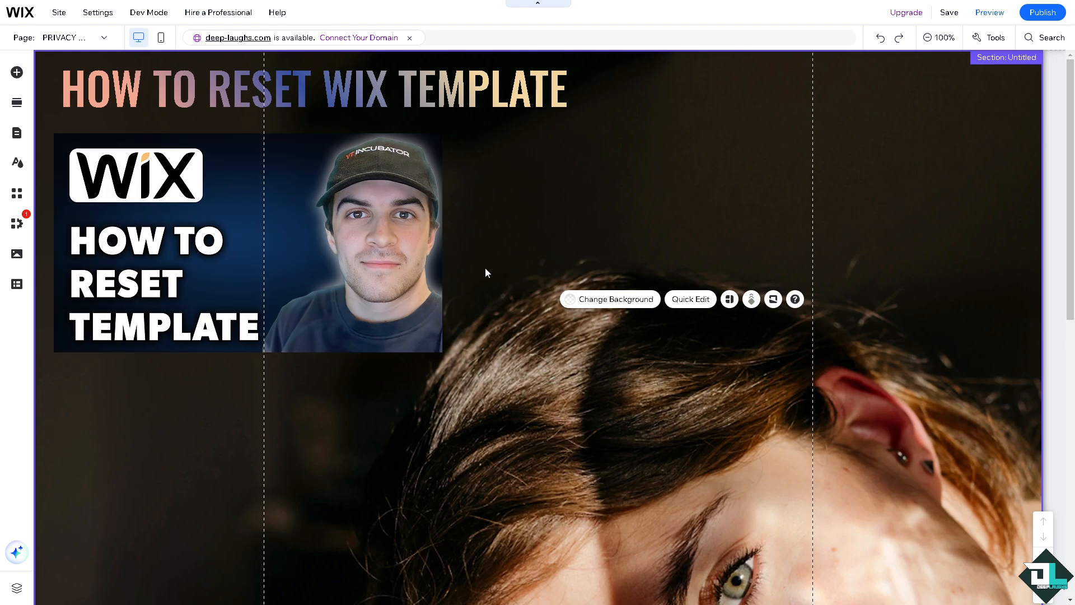
pyautogui.moveTo(444, 373)
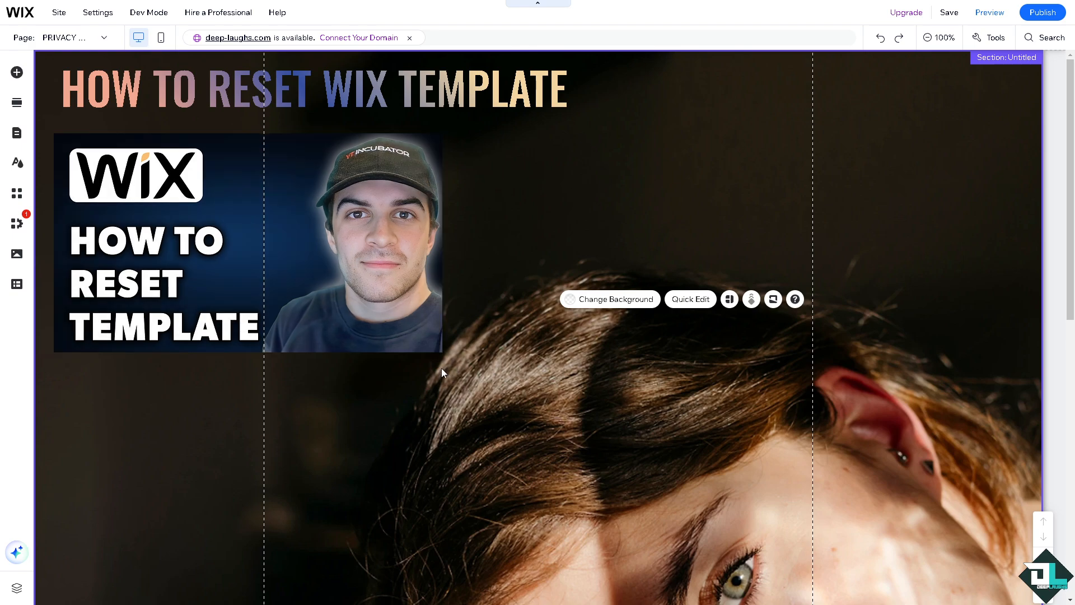
pyautogui.moveTo(440, 370)
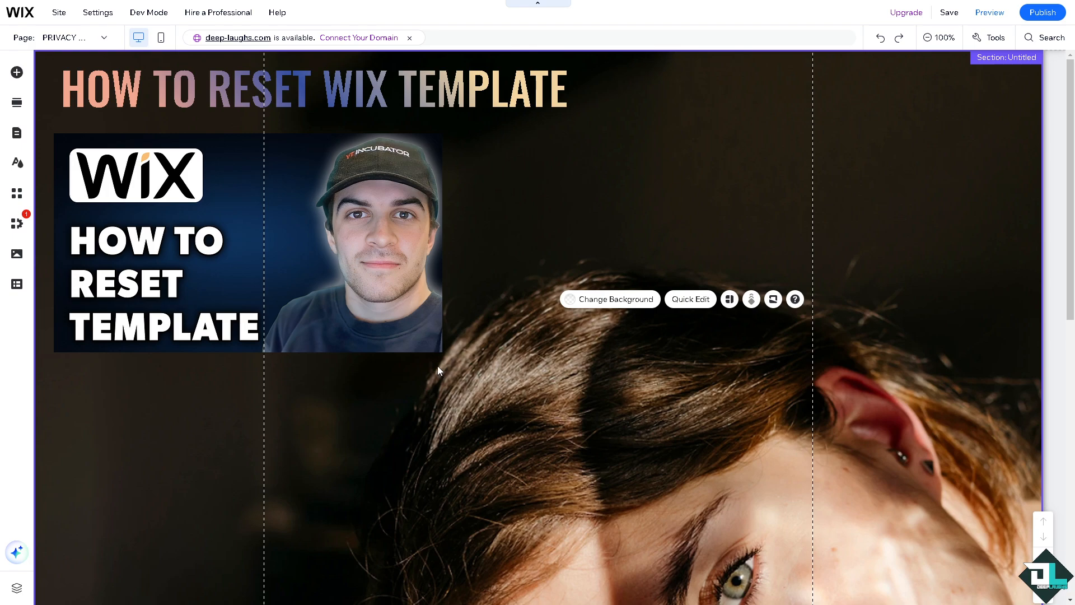
pyautogui.moveTo(437, 369)
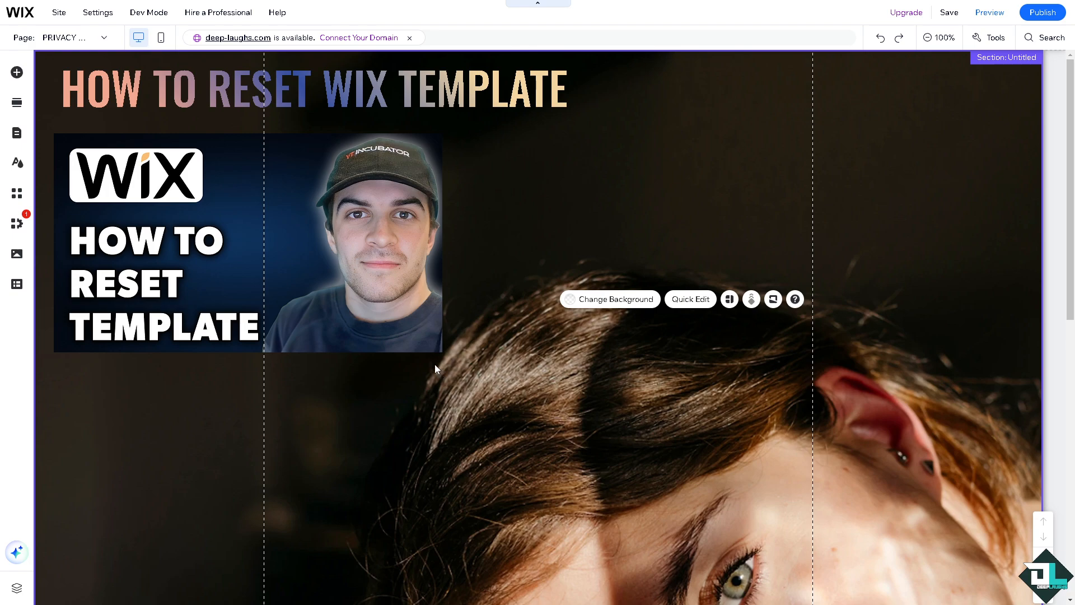
pyautogui.click(233, 340)
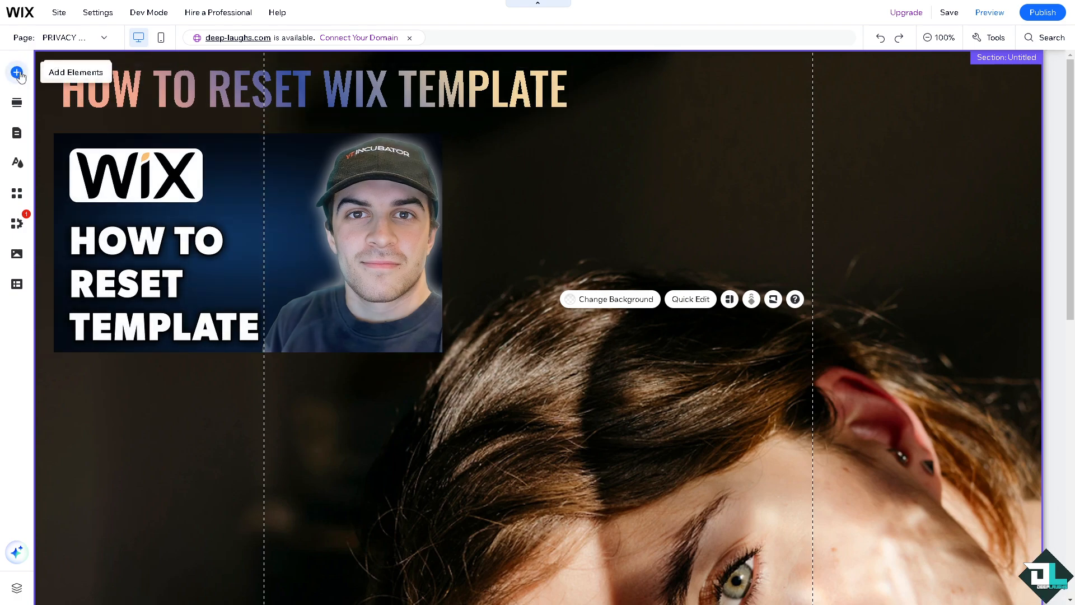
pyautogui.click(17, 72)
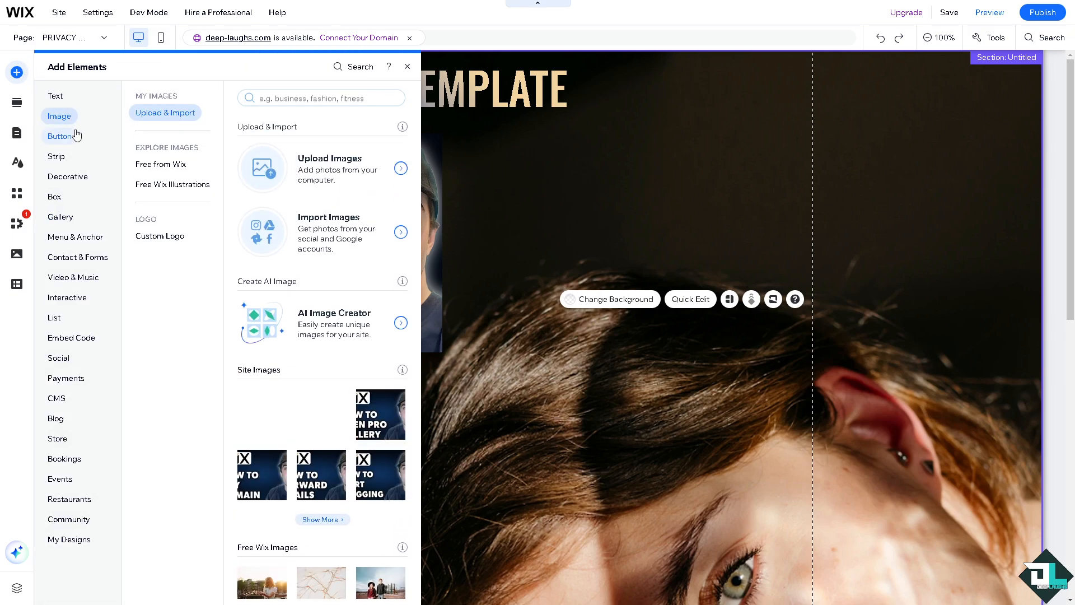
pyautogui.click(59, 136)
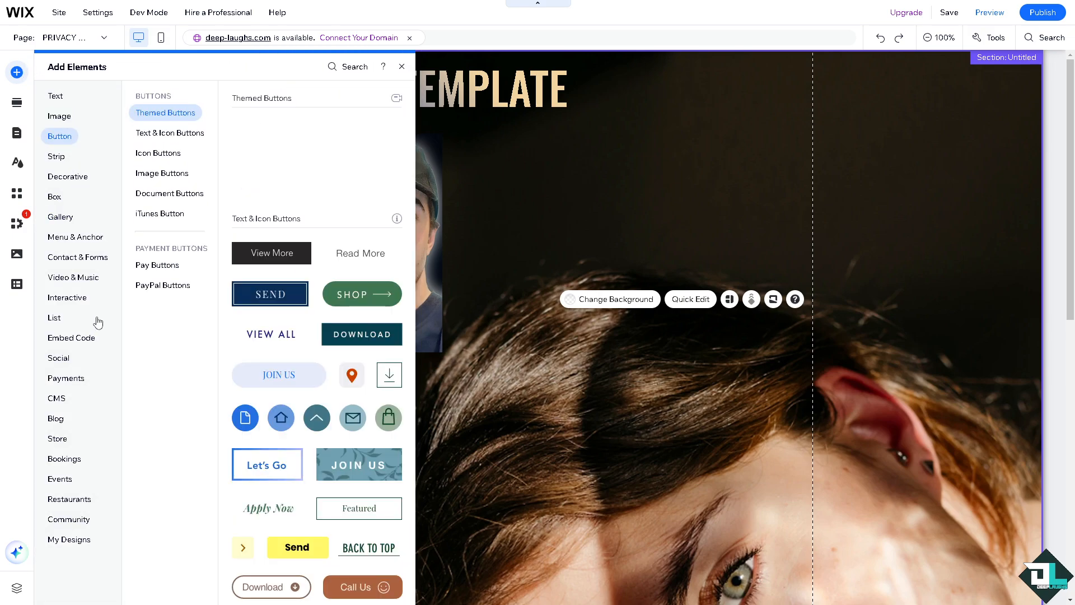
pyautogui.click(73, 277)
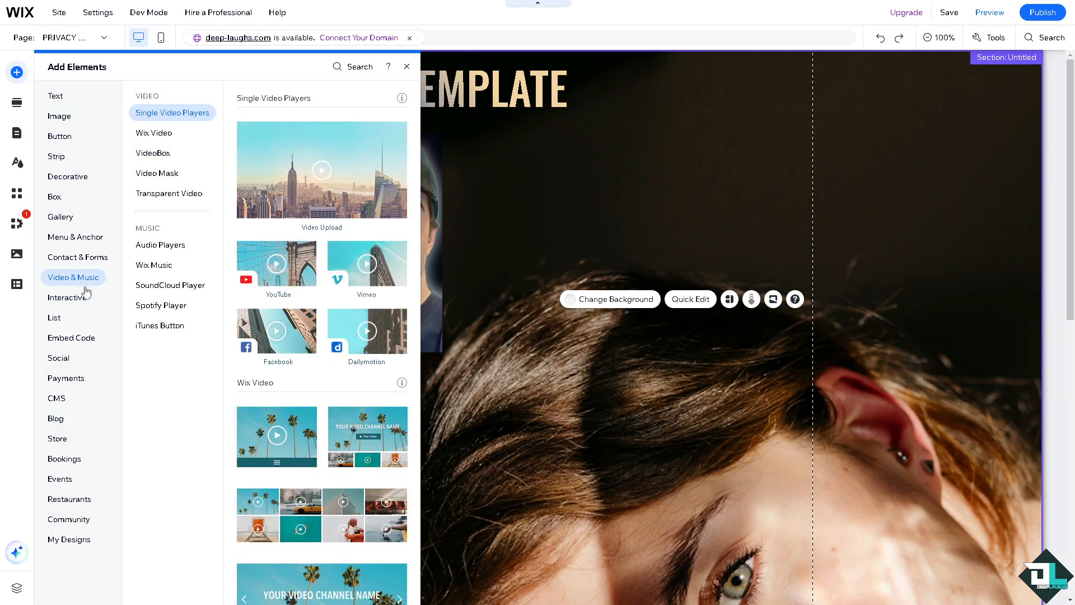
pyautogui.click(406, 67)
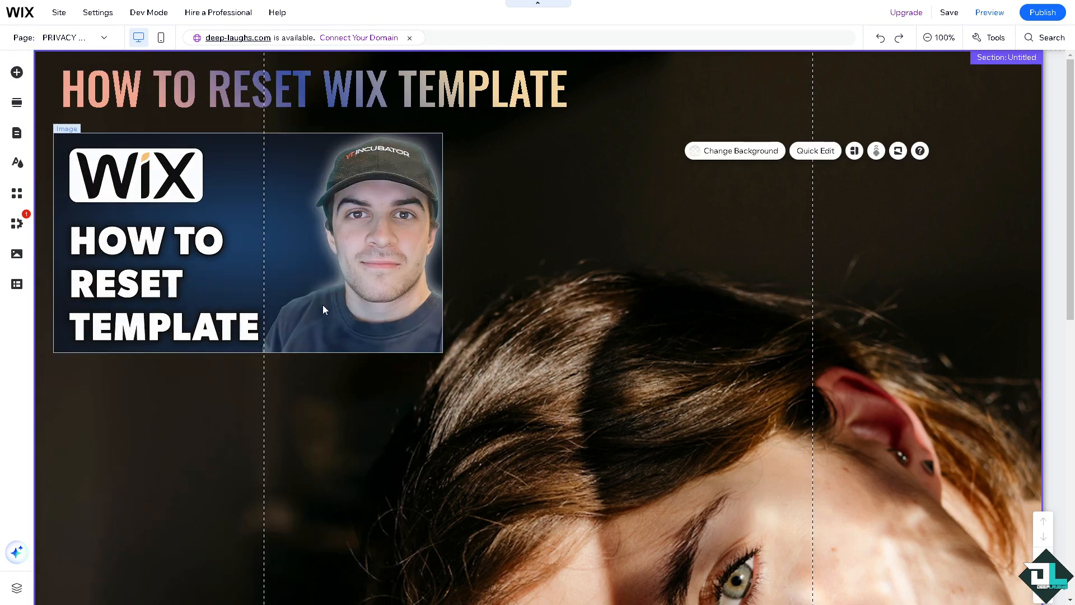
pyautogui.moveTo(374, 251)
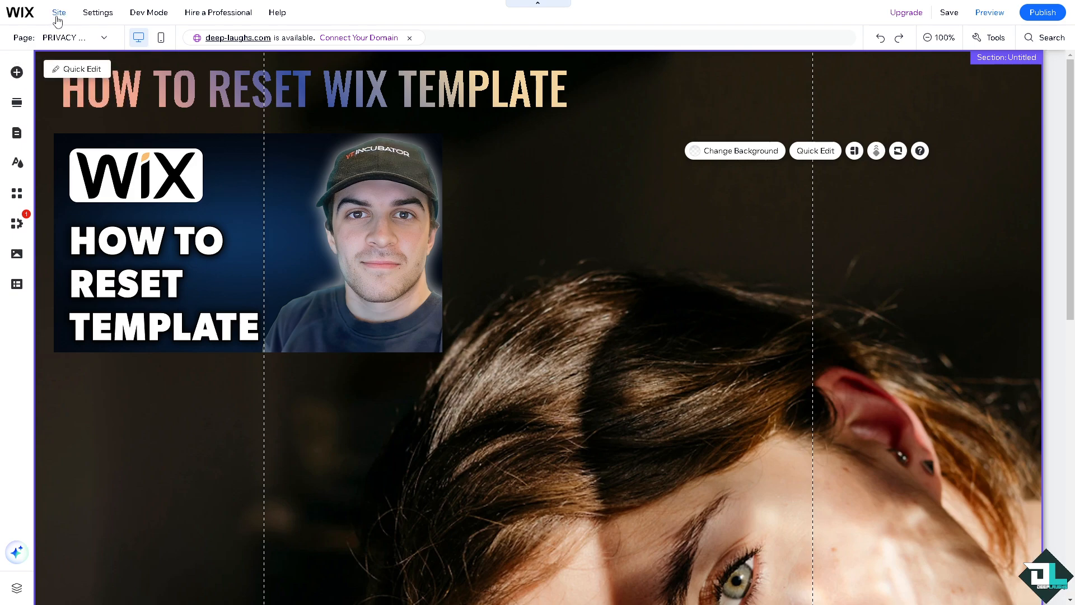
# Go from the editor's Site menu to the Deep Laughs dashboard and show its Site Actions list.
pyautogui.click(19, 13)
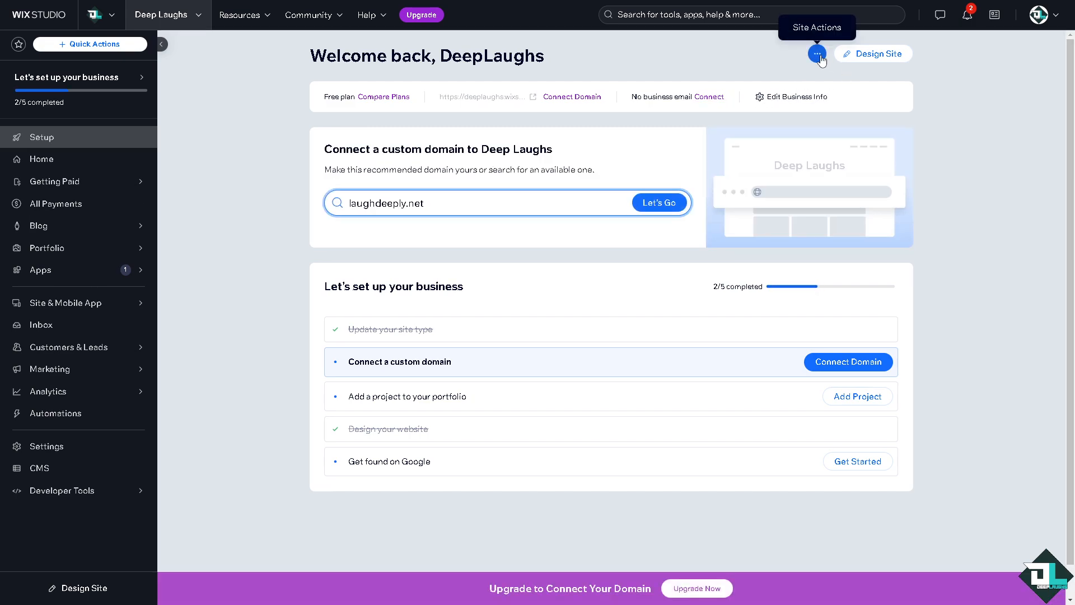
pyautogui.click(817, 54)
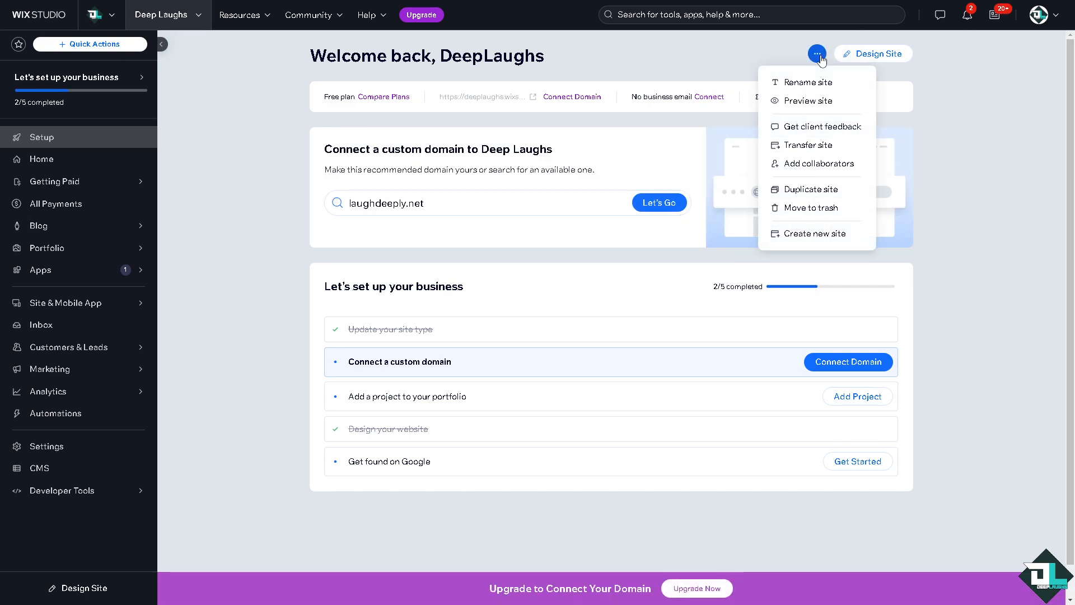
pyautogui.moveTo(966, 159)
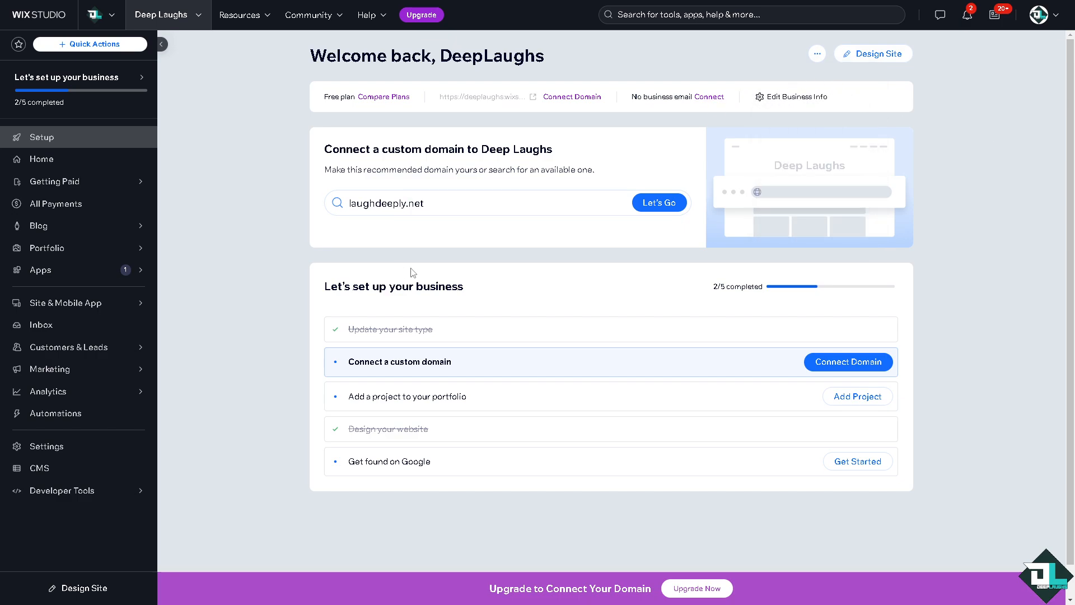
pyautogui.moveTo(720, 83)
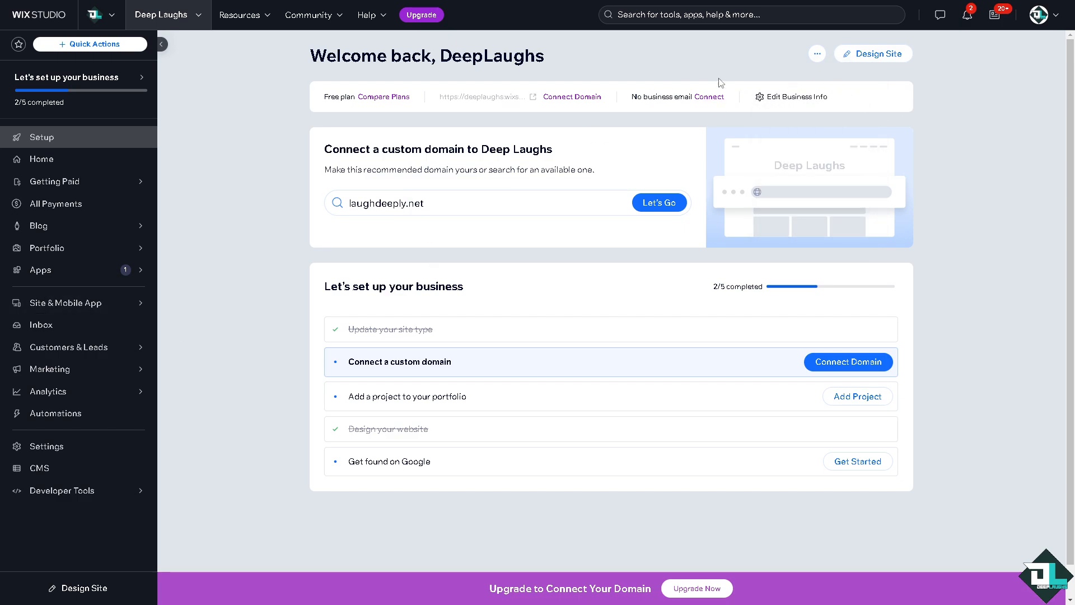
pyautogui.click(816, 53)
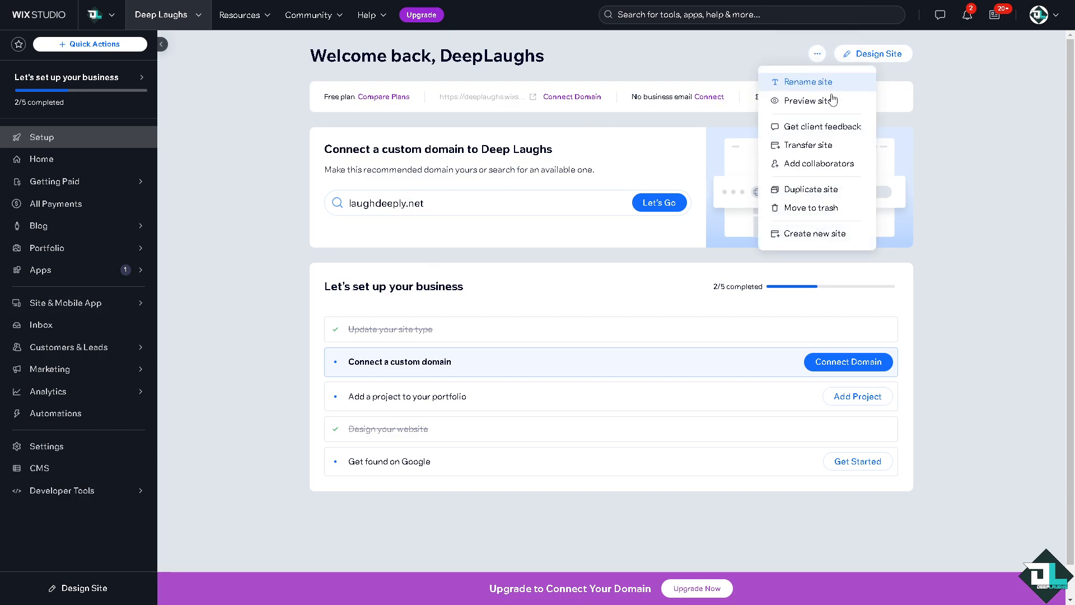
pyautogui.moveTo(45, 446)
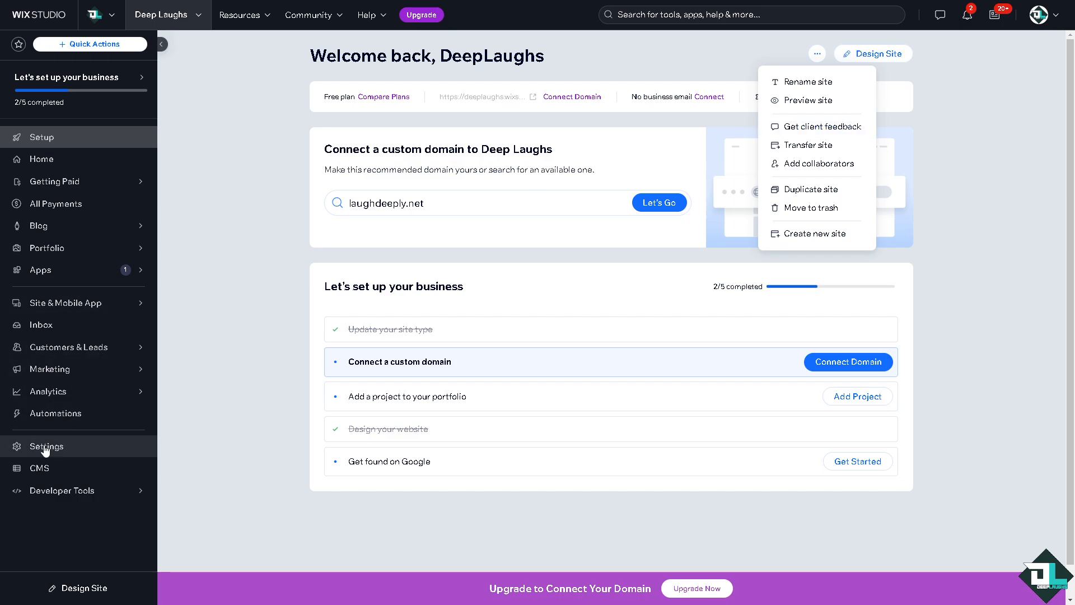
# Open Settings, then Website settings, reaching the Deep Laughs Site History page.
pyautogui.click(46, 446)
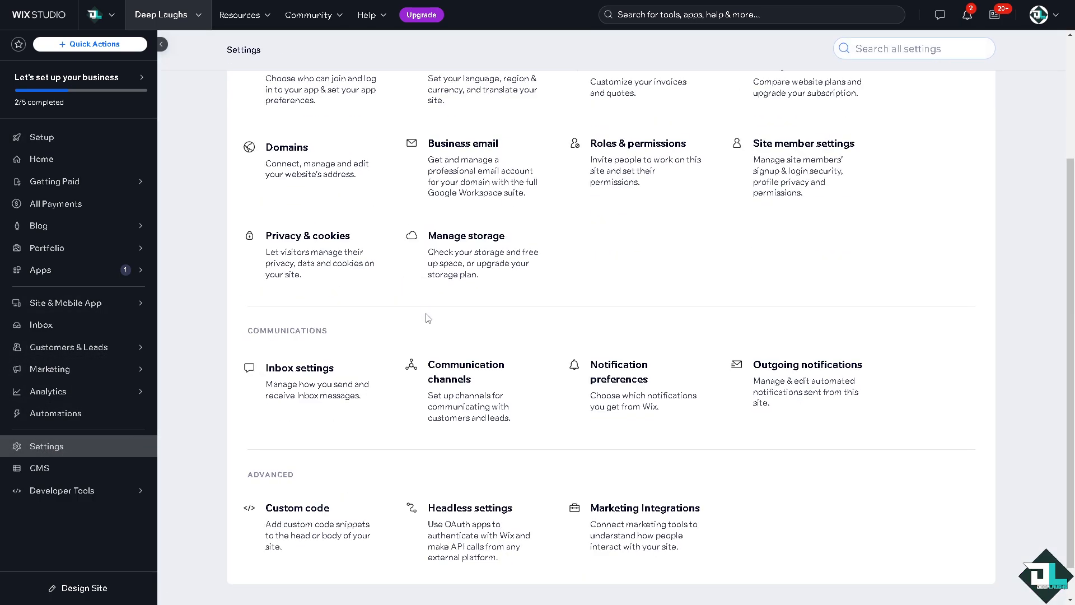
pyautogui.scroll(3)
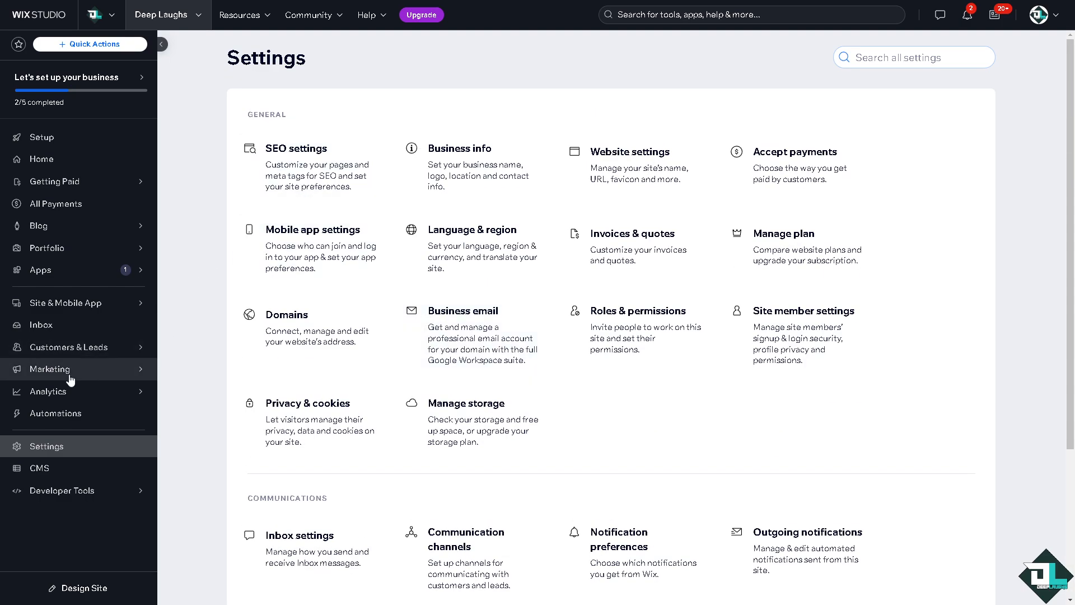
pyautogui.click(629, 152)
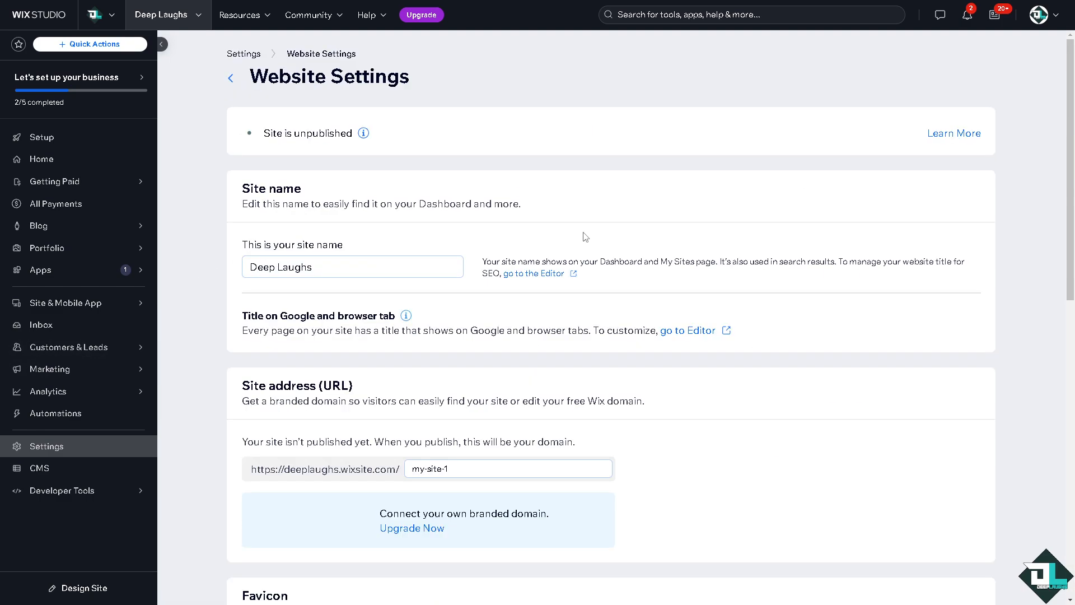
pyautogui.scroll(-3)
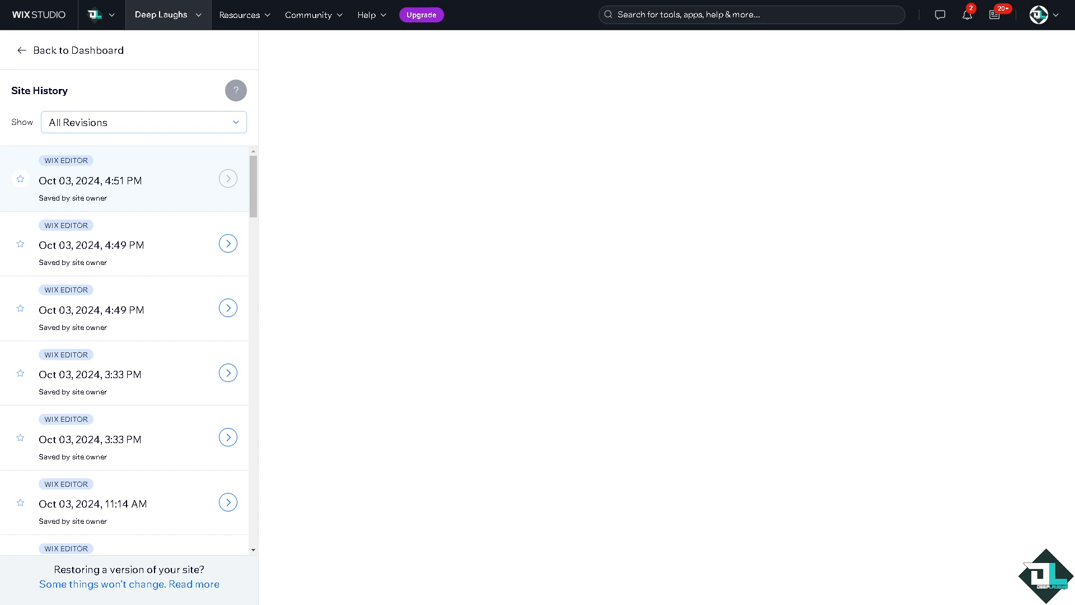
pyautogui.moveTo(133, 238)
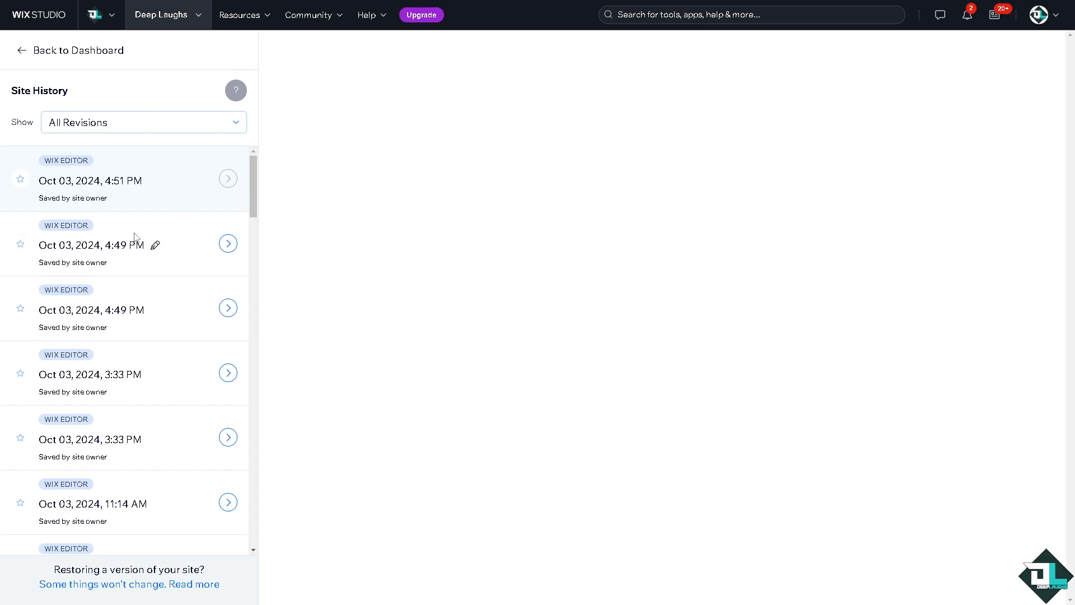
pyautogui.moveTo(228, 244)
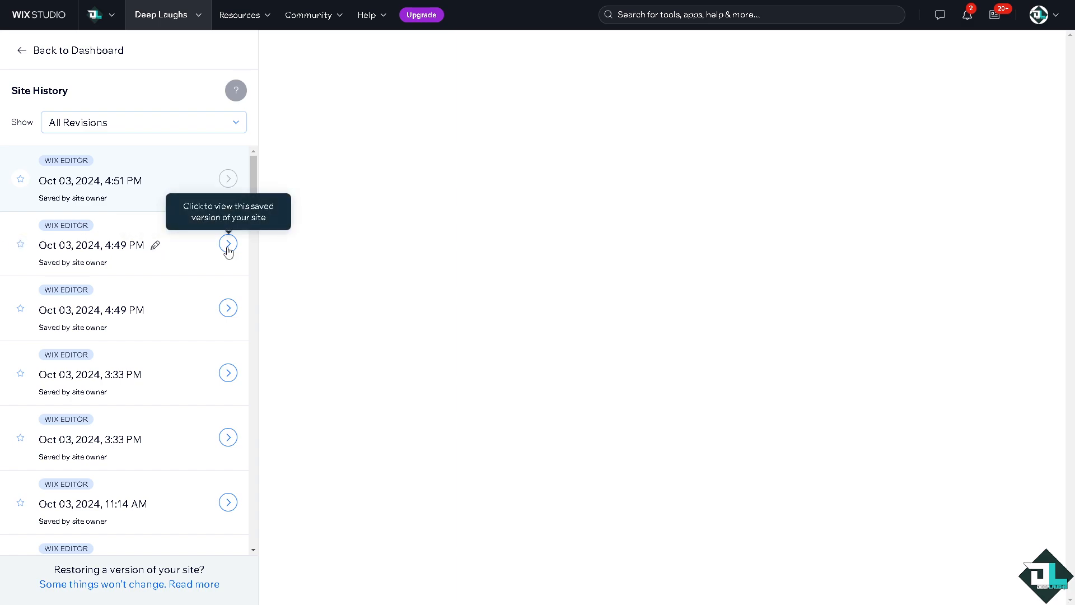
# Open the Oct 03, 2024, 4:49 PM revision's preview to reveal its Restore option.
pyautogui.click(227, 243)
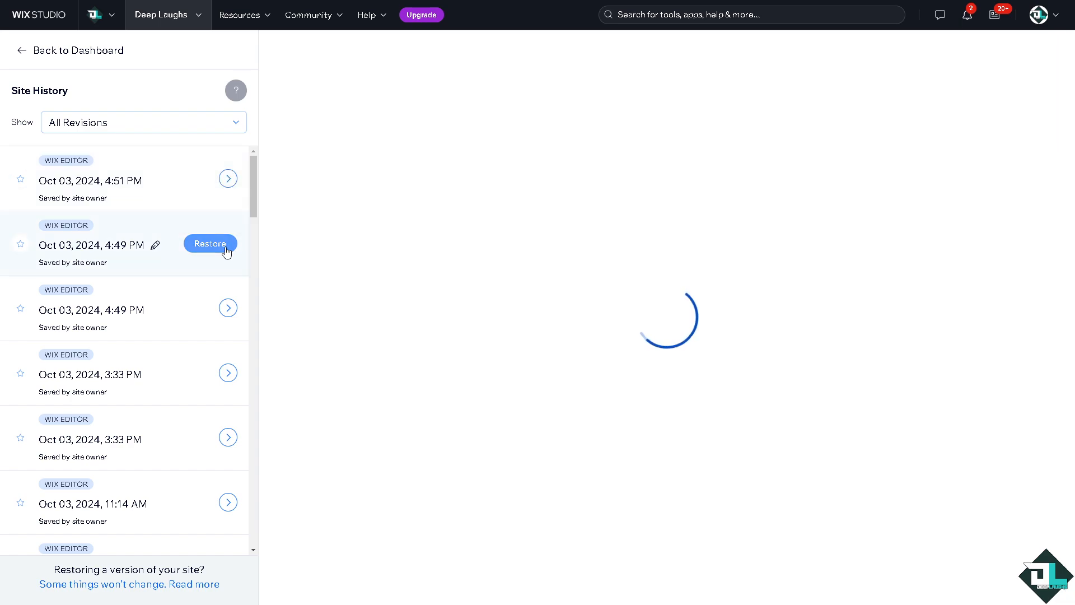